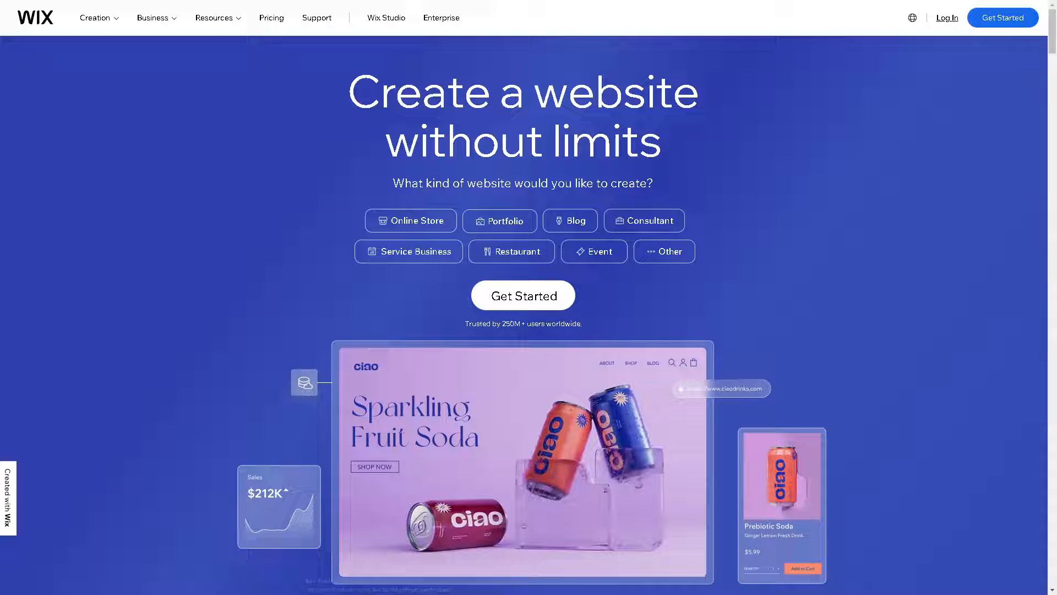
- Browse the Wix homepage and go to the account Log In page
{"action": "scroll", "scroll_direction": "down", "scroll_amount": 3}
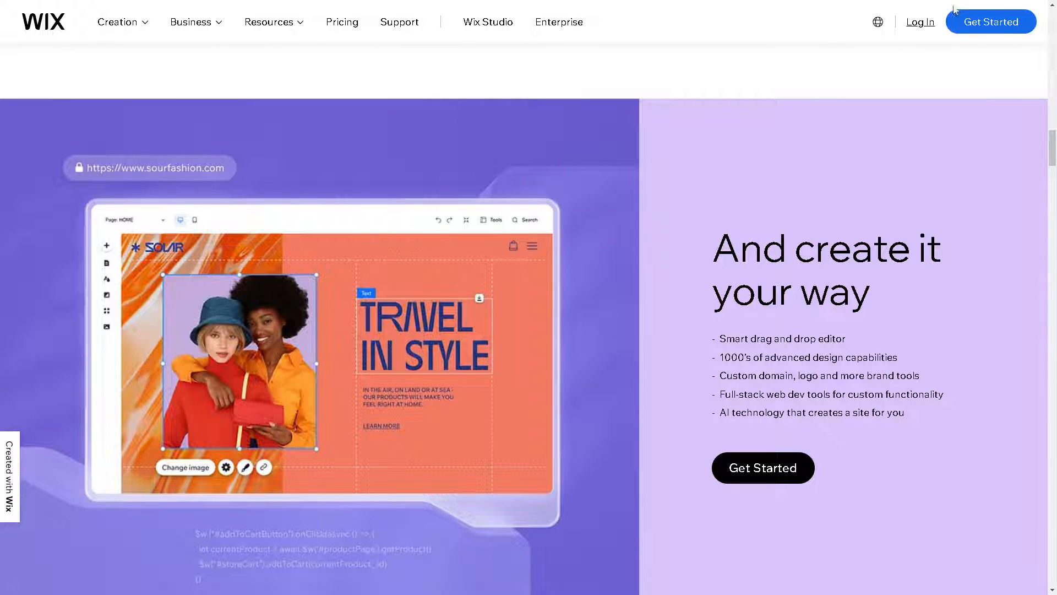
{"action": "left_click", "coordinate": [921, 22]}
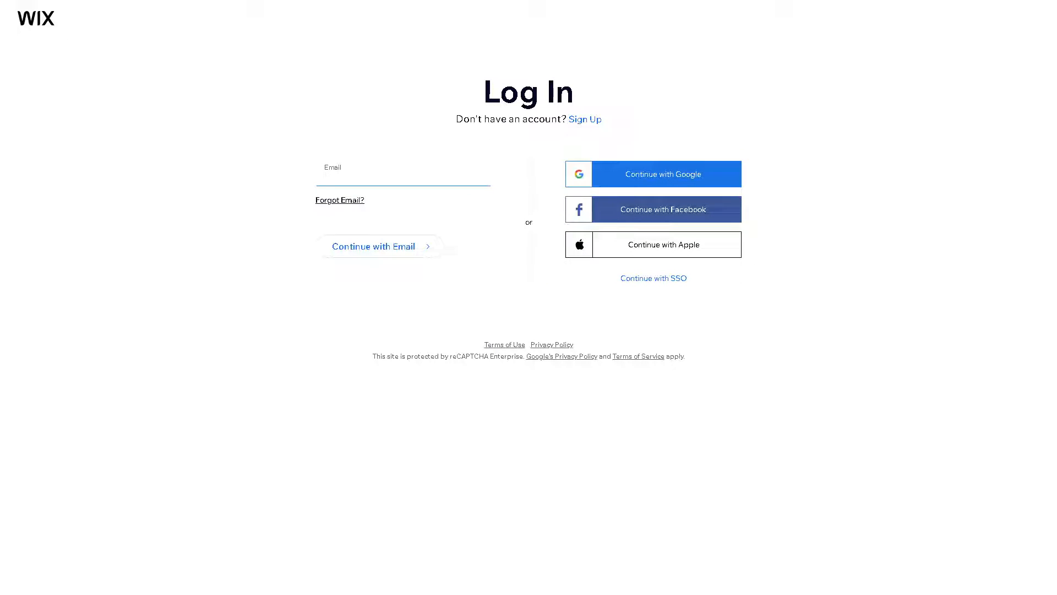
- Switch from log-in to the Wix Sign Up form and submit it with empty fields
{"action": "left_click", "coordinate": [403, 176]}
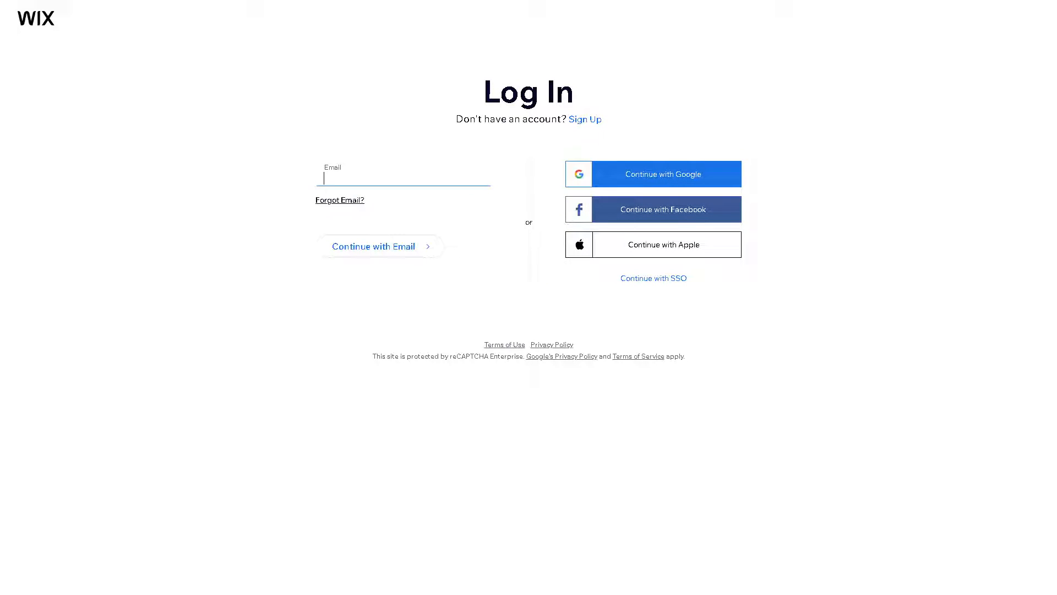
{"action": "left_click", "coordinate": [585, 119]}
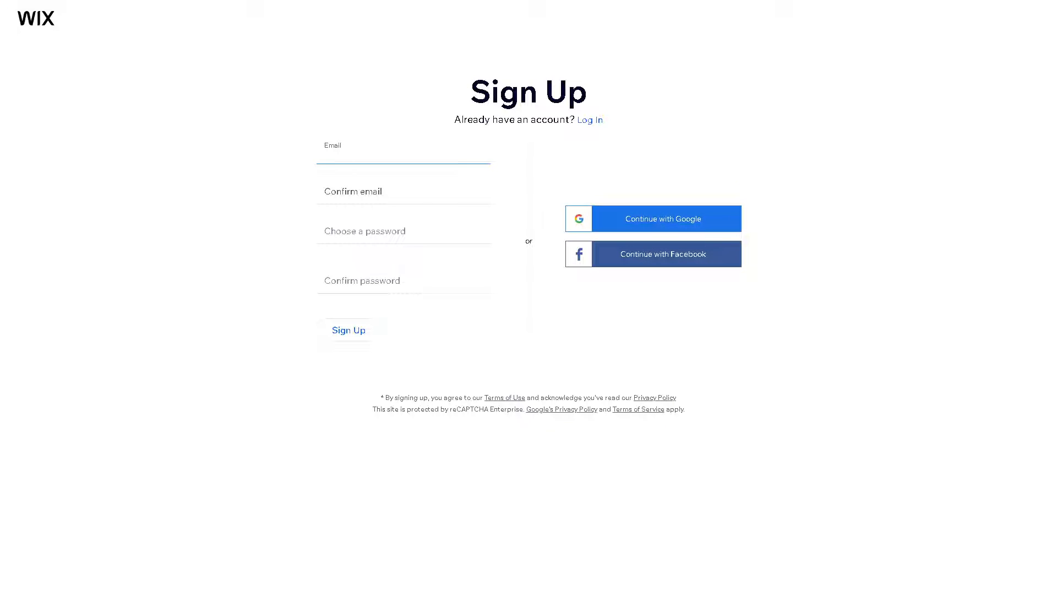
{"action": "mouse_move", "coordinate": [927, 293]}
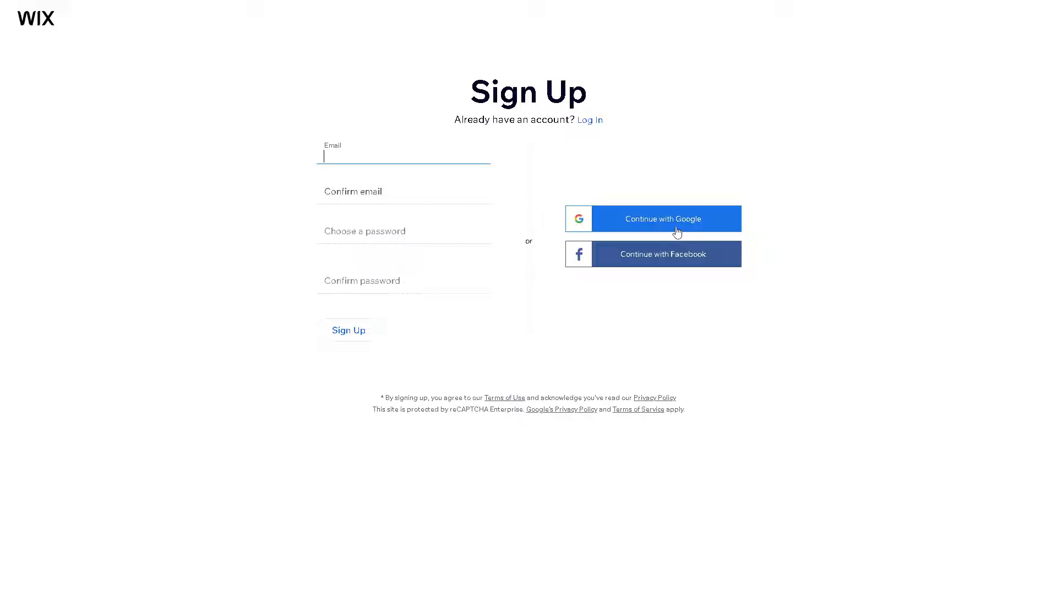
{"action": "mouse_move", "coordinate": [358, 342]}
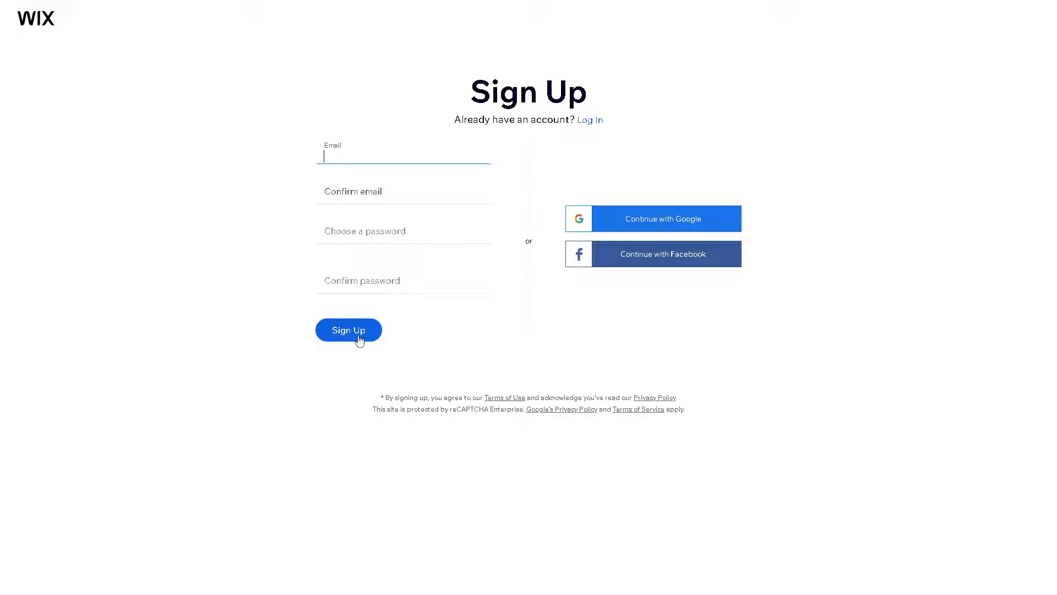
{"action": "left_click", "coordinate": [348, 330]}
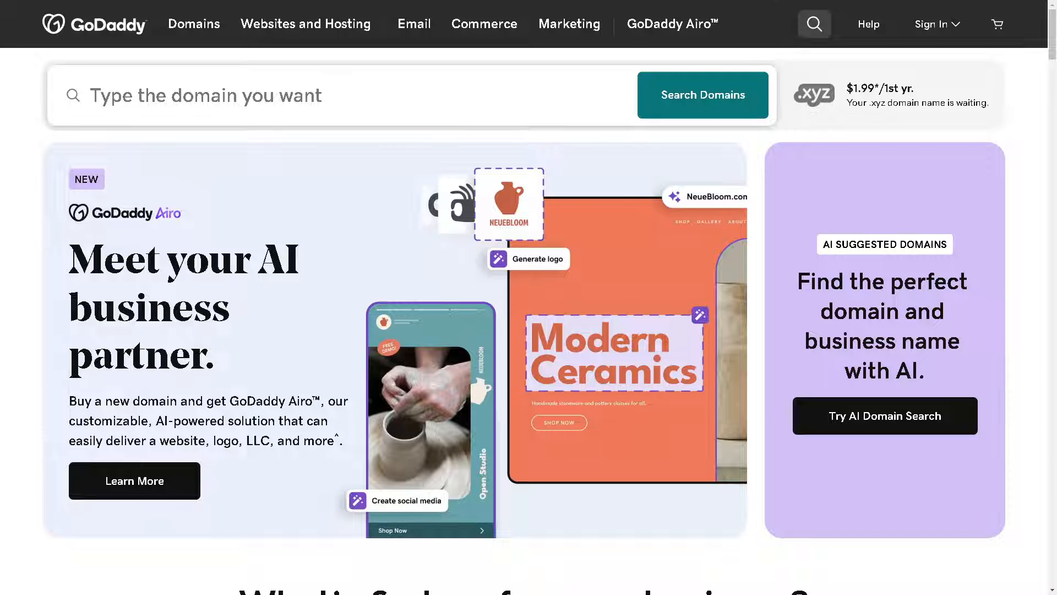
{"action": "mouse_move", "coordinate": [975, 108]}
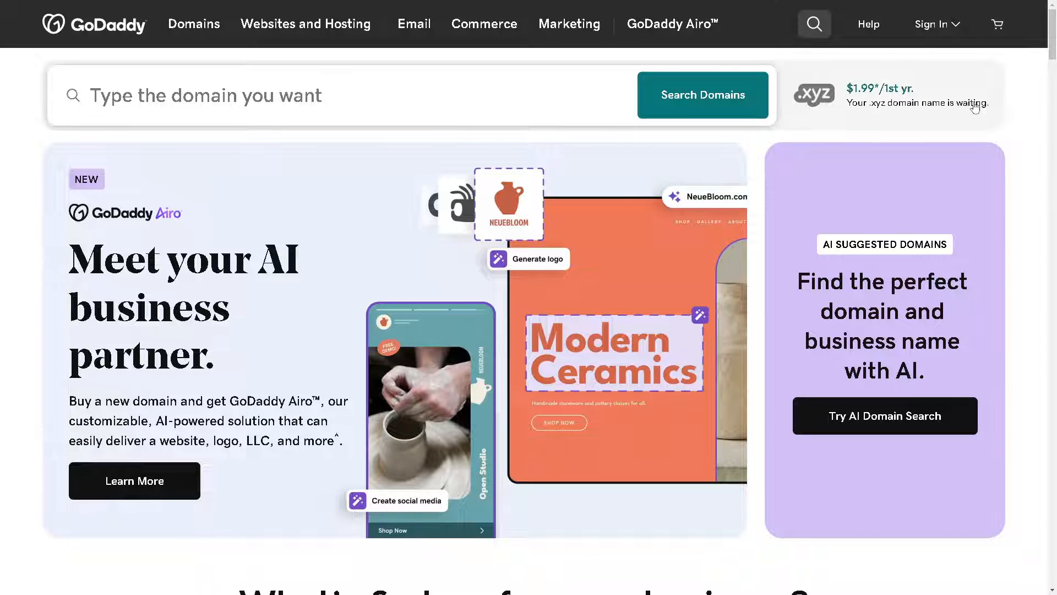
- Reach the GoDaddy Sign In page from the header's Sign In menu
{"action": "left_click", "coordinate": [934, 25]}
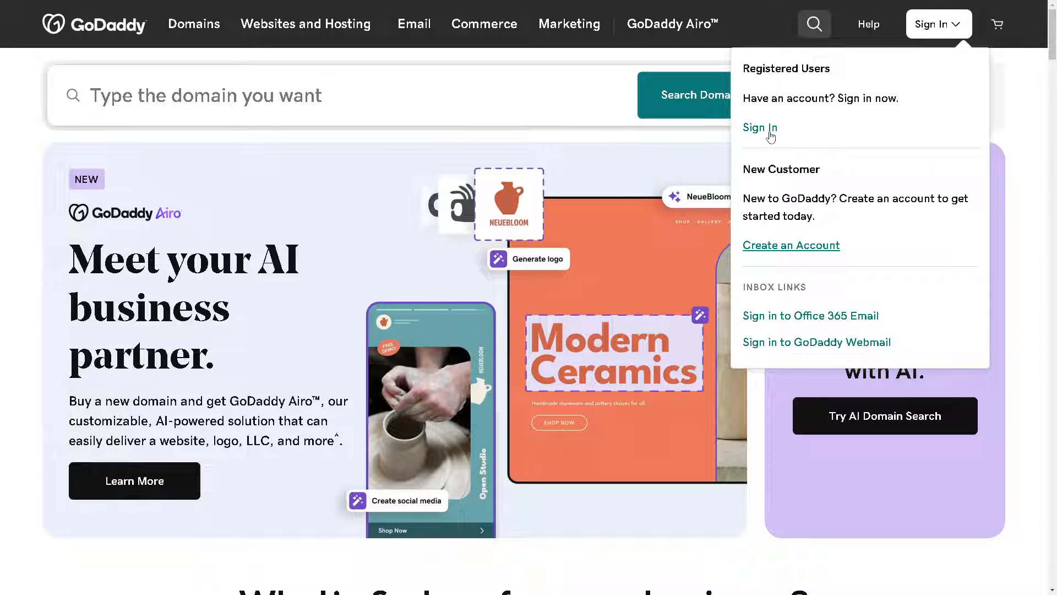
{"action": "left_click", "coordinate": [760, 128]}
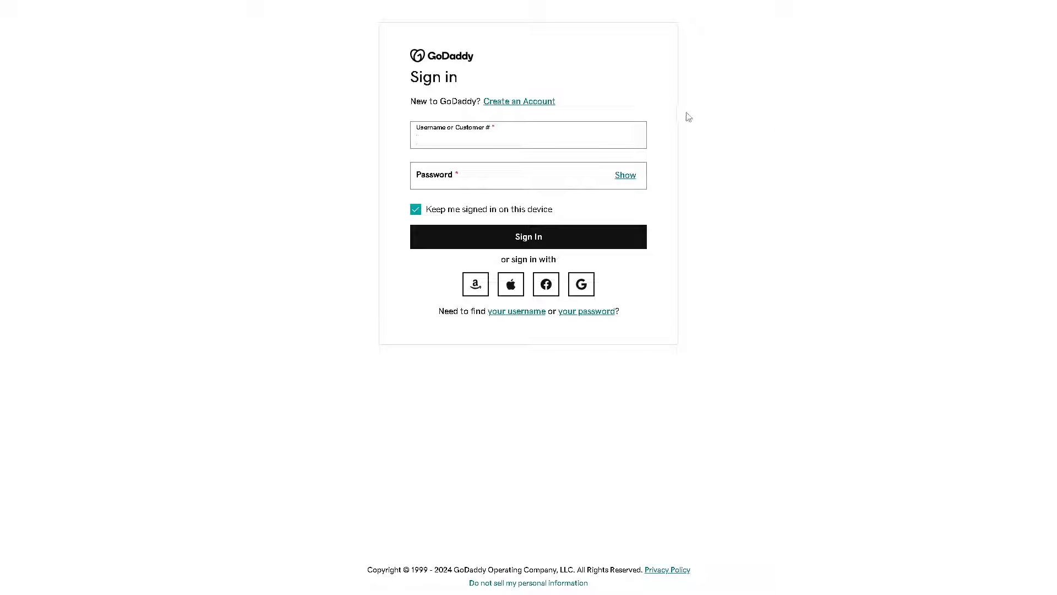
- Go to GoDaddy's Create an Account page
{"action": "left_click", "coordinate": [518, 102]}
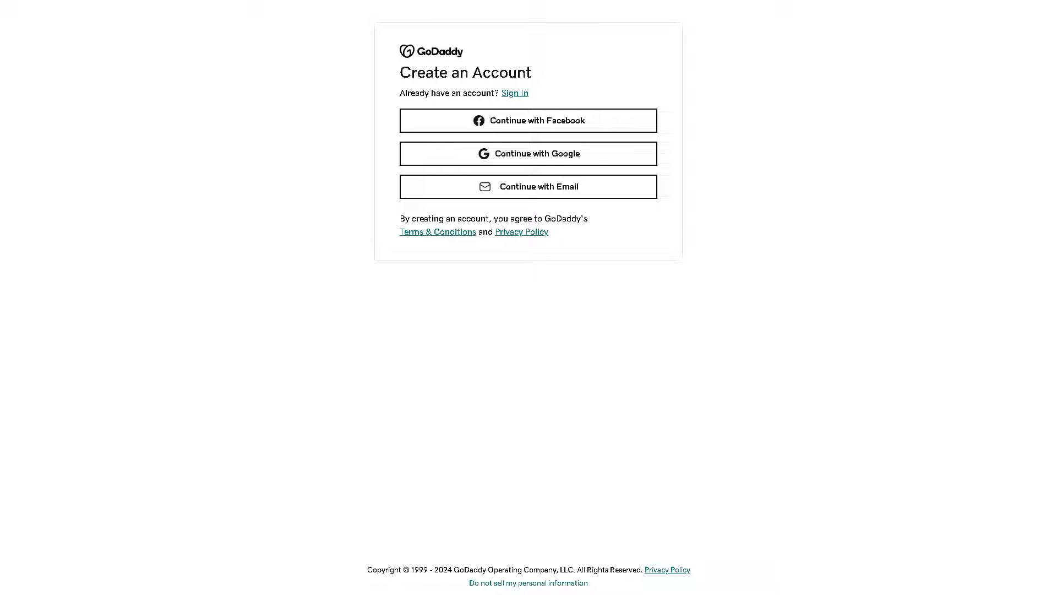
{"action": "mouse_move", "coordinate": [566, 150]}
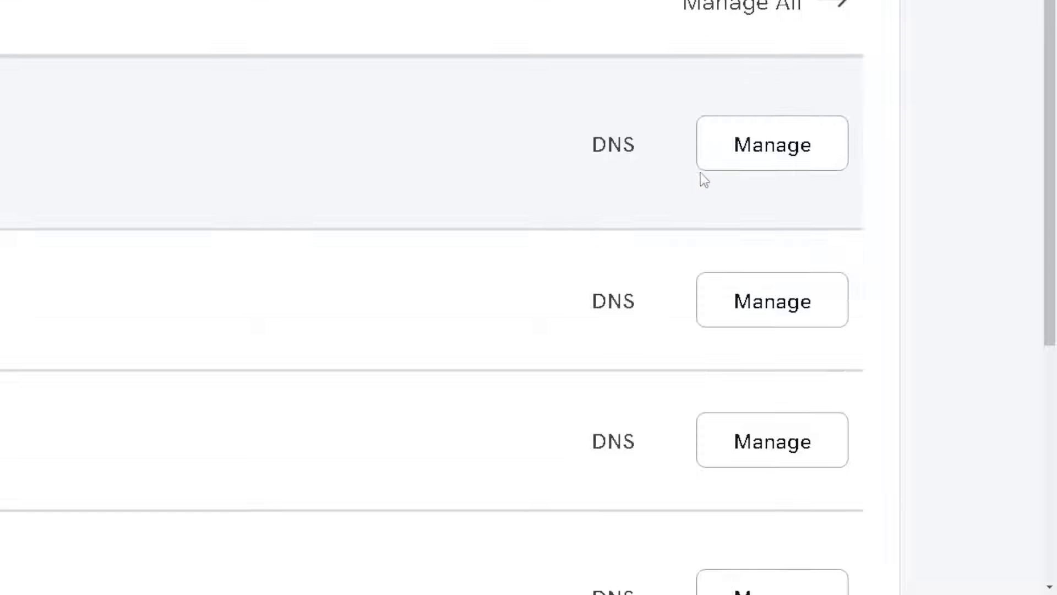
{"action": "scroll", "scroll_direction": "down", "scroll_amount": 3}
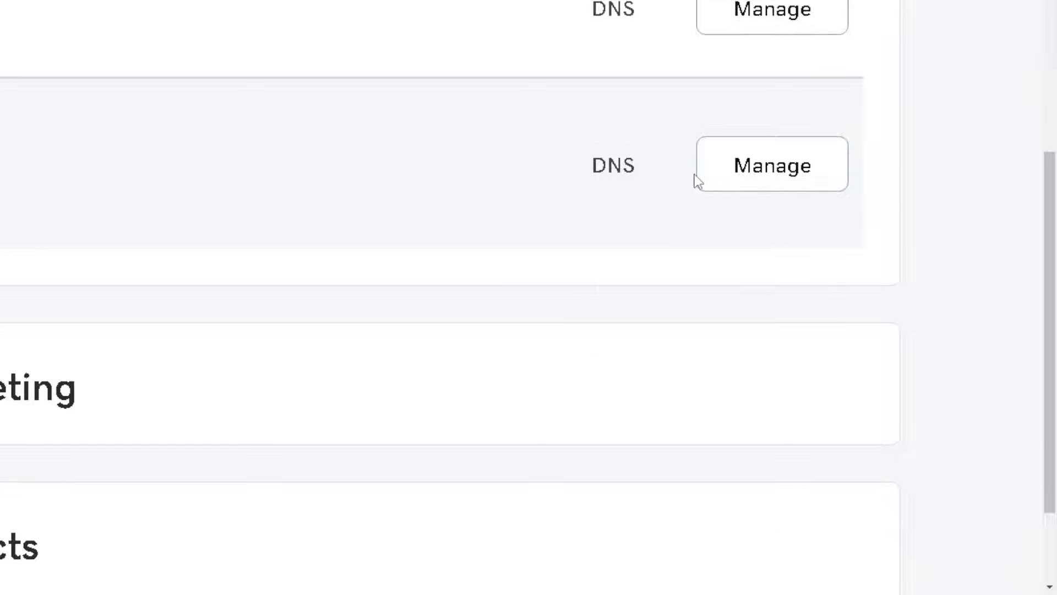
{"action": "scroll", "scroll_direction": "down", "scroll_amount": 3}
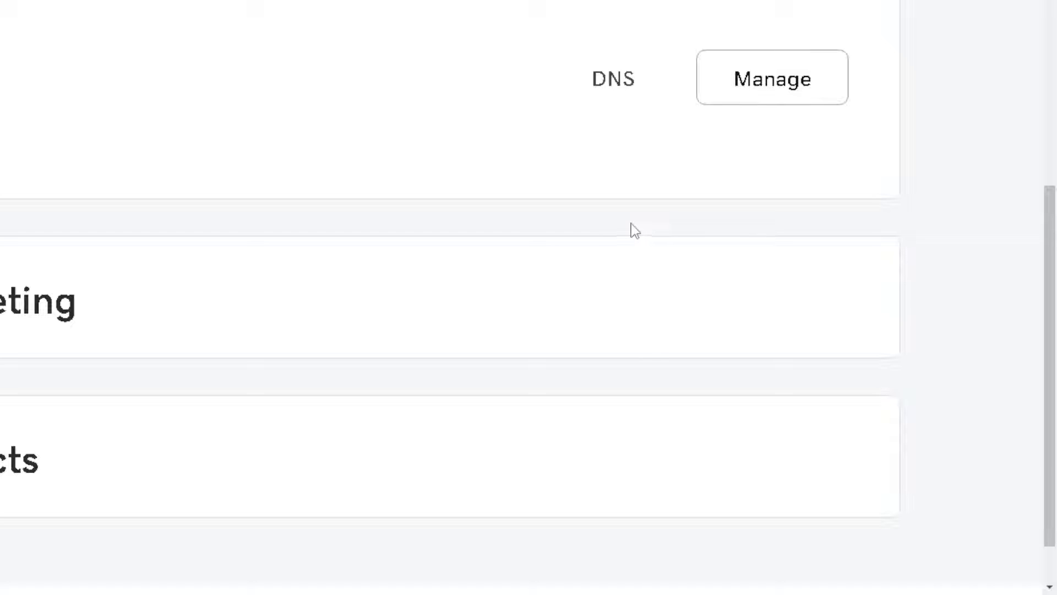
{"action": "scroll", "scroll_direction": "down", "scroll_amount": 3}
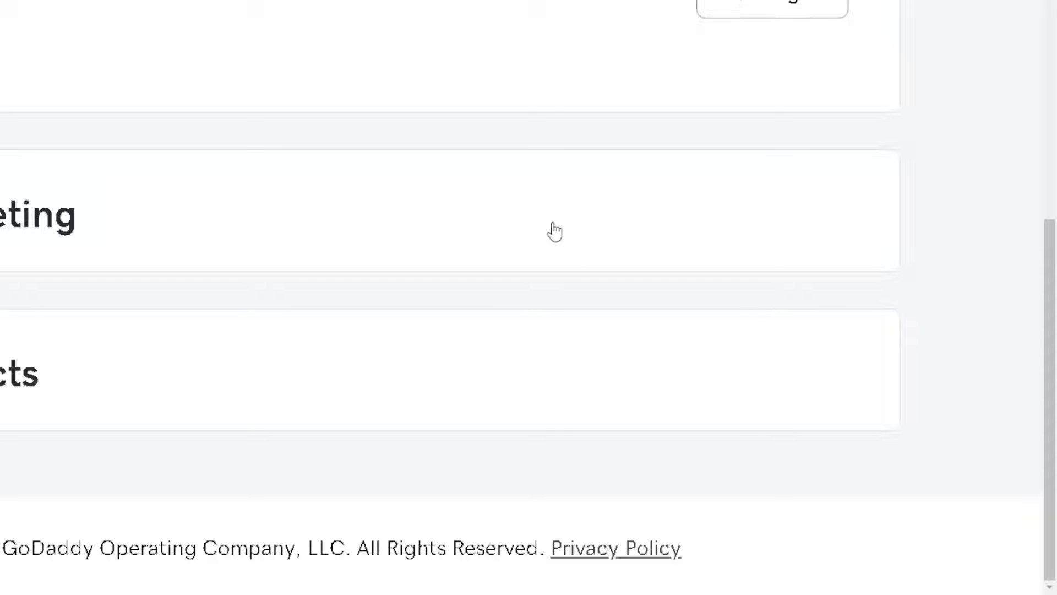
{"action": "scroll", "scroll_direction": "up", "scroll_amount": 3}
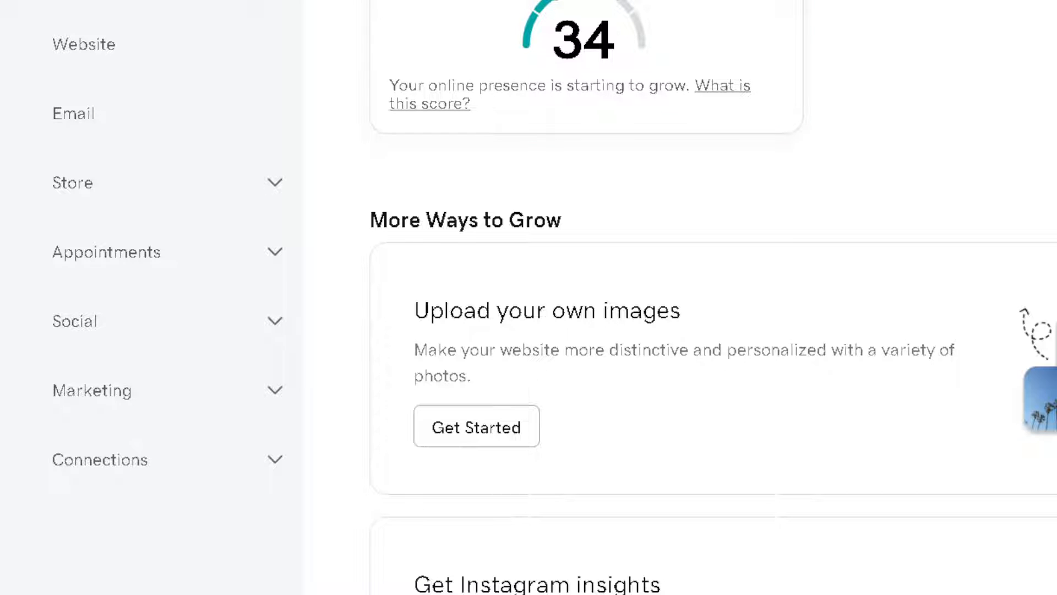
- Scroll up the domain's overview page to reach its DNS management option
{"action": "scroll", "scroll_direction": "up", "scroll_amount": 3}
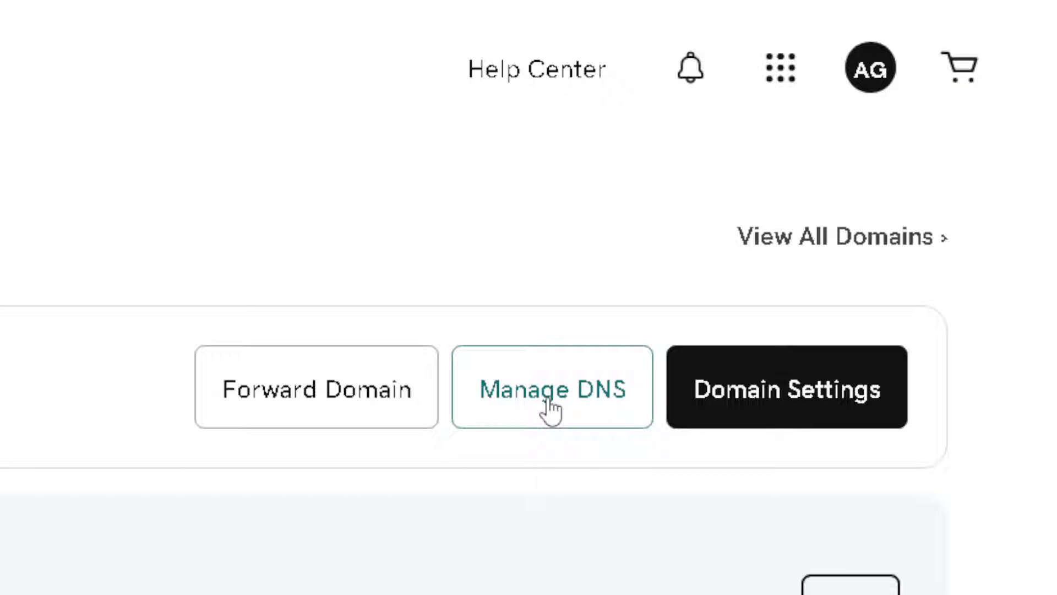
{"action": "mouse_move", "coordinate": [282, 408]}
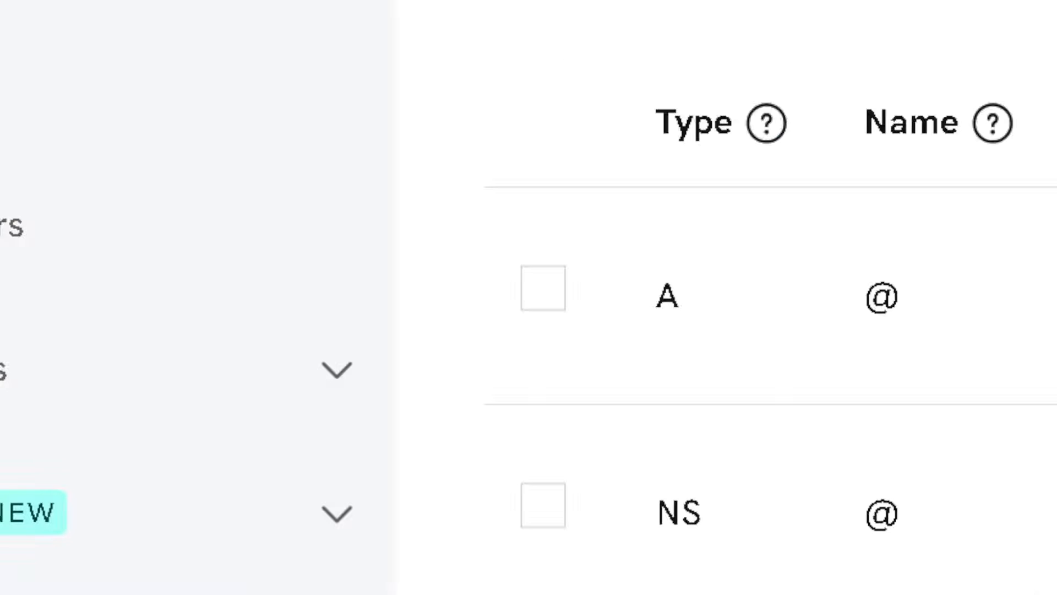
- Scroll through the DNS Records table reviewing the A, NS, CNAME, SOA and MX entries
{"action": "scroll", "scroll_direction": "down", "scroll_amount": 3}
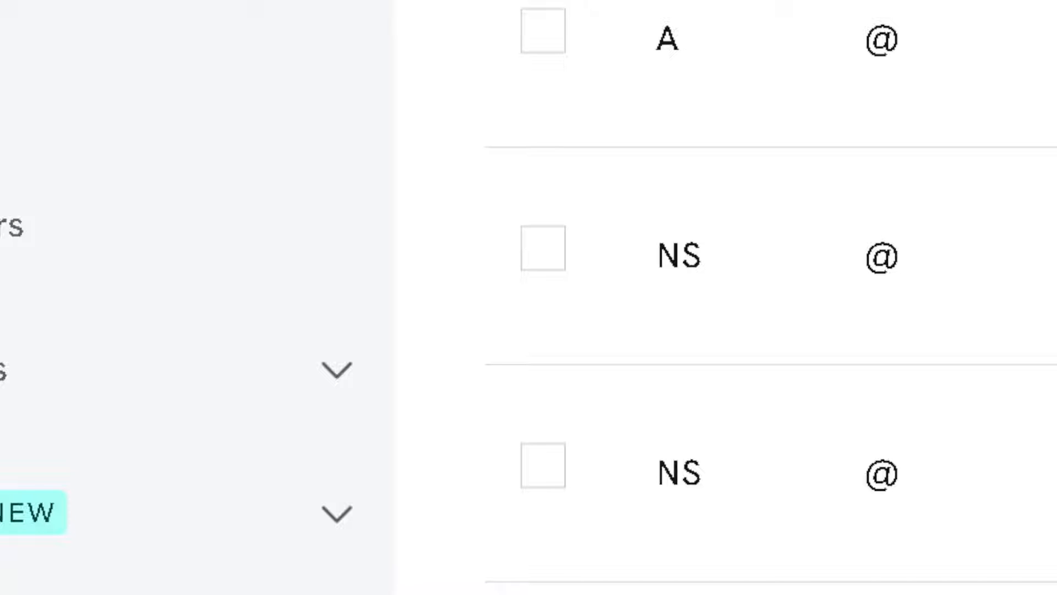
{"action": "scroll", "scroll_direction": "down", "scroll_amount": 3}
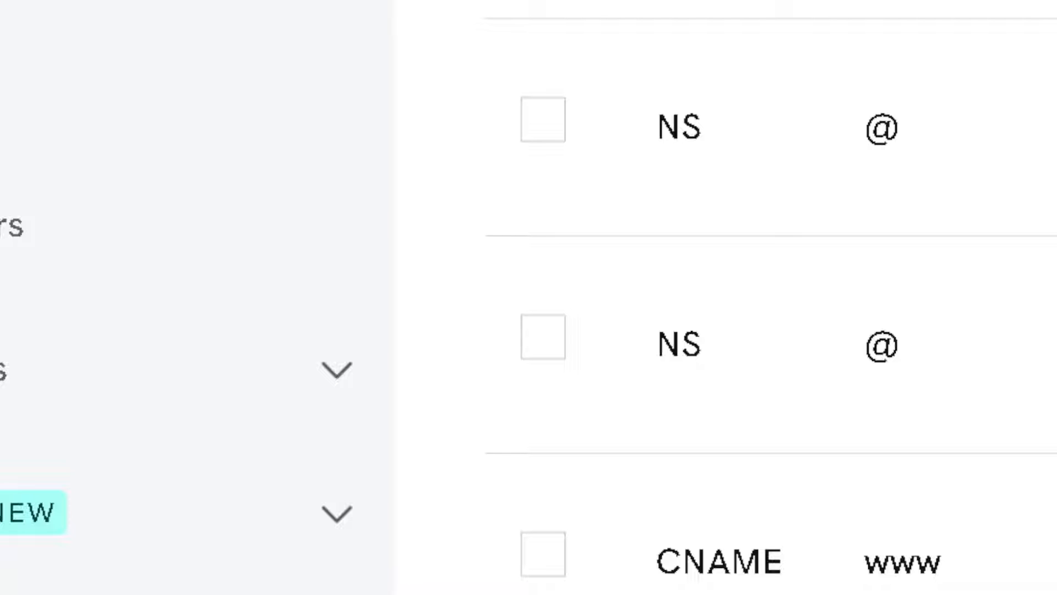
{"action": "scroll", "scroll_direction": "down", "scroll_amount": 3}
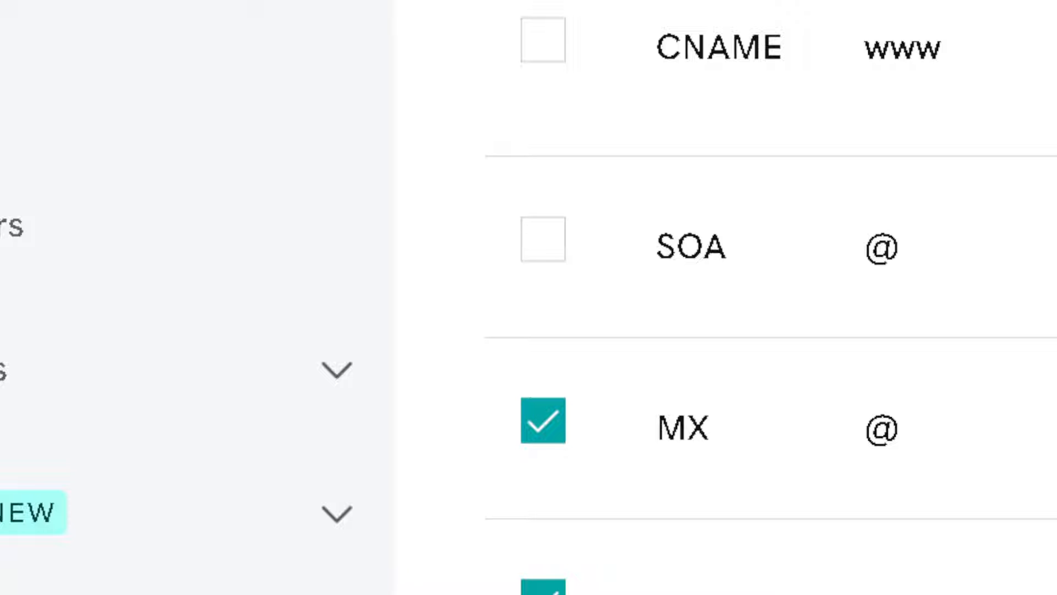
{"action": "mouse_move", "coordinate": [964, 518]}
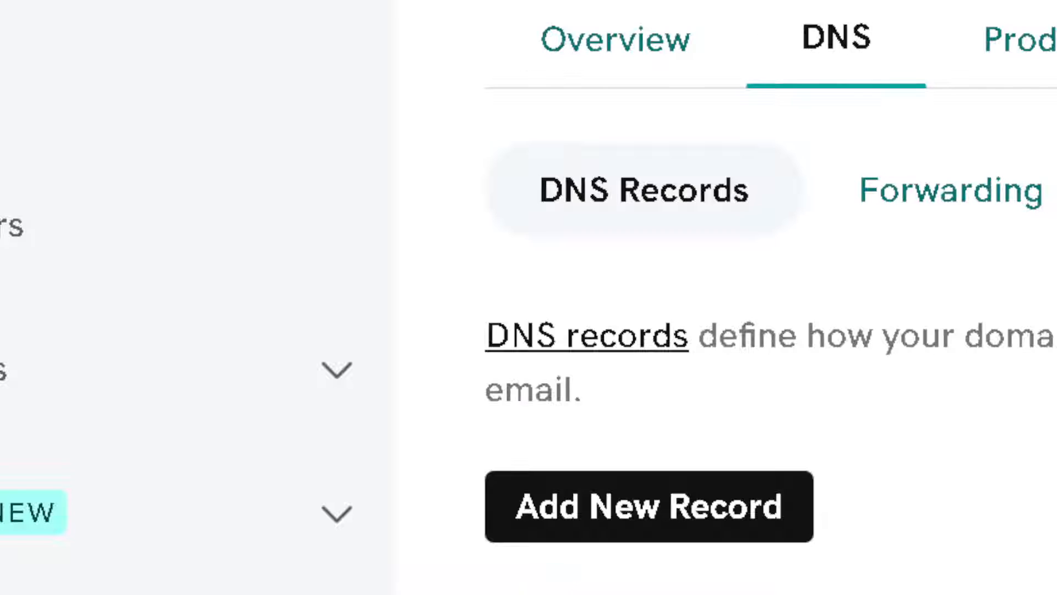
{"action": "mouse_move", "coordinate": [600, 515]}
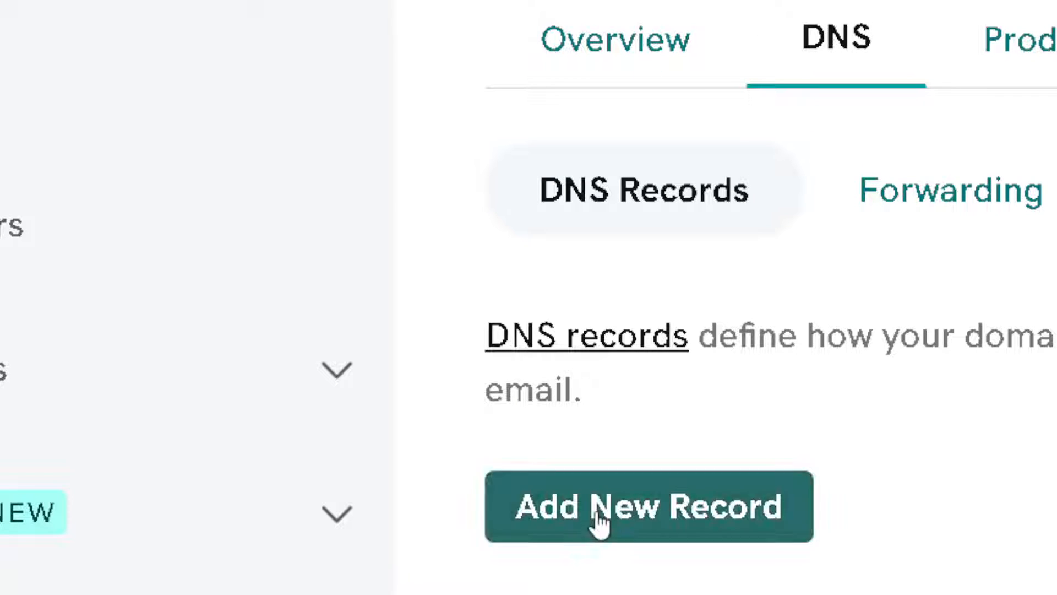
- Add and save an MX record pointing to the secureserver SMTP host with a half-hour TTL
{"action": "left_click", "coordinate": [643, 507]}
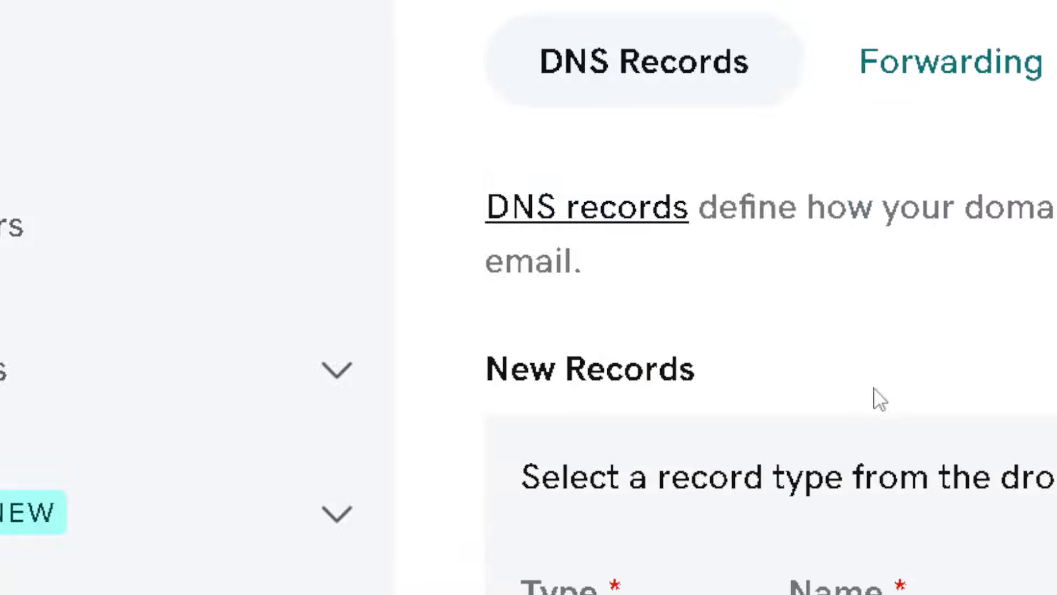
{"action": "scroll", "scroll_direction": "down", "scroll_amount": 3}
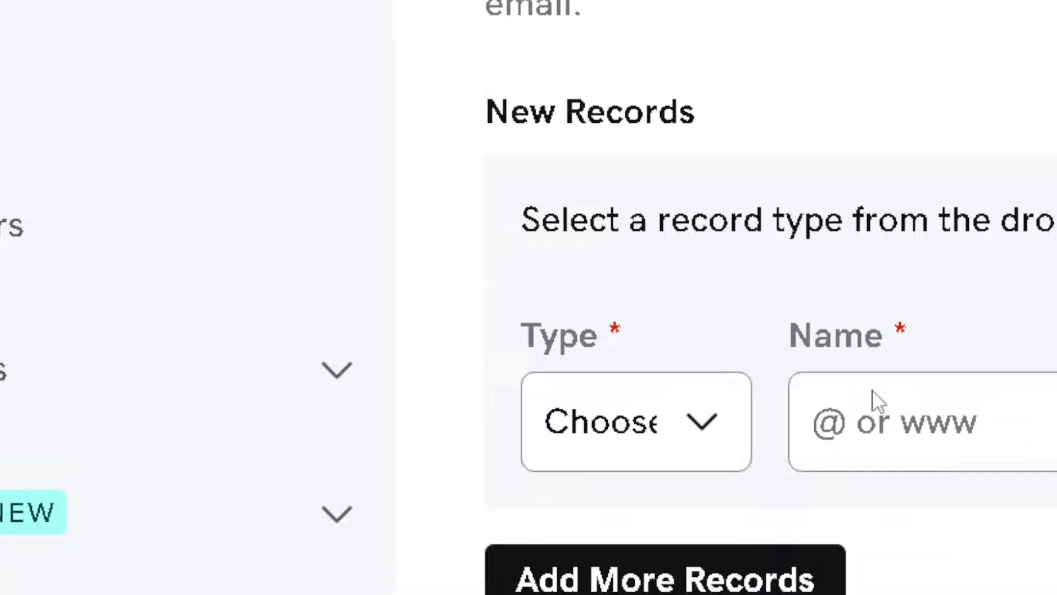
{"action": "left_click", "coordinate": [637, 422]}
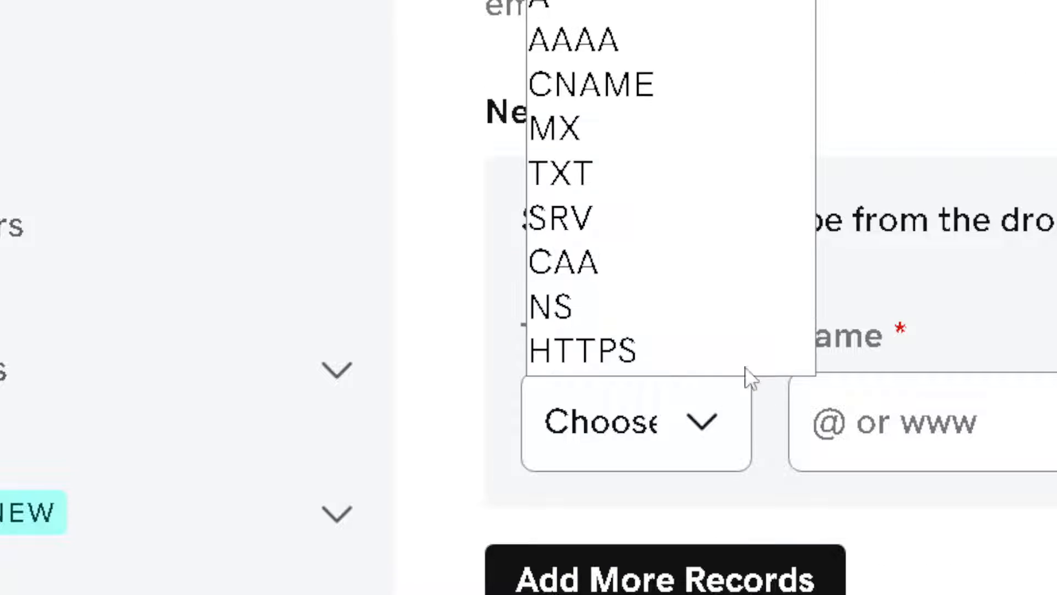
{"action": "left_click", "coordinate": [554, 128]}
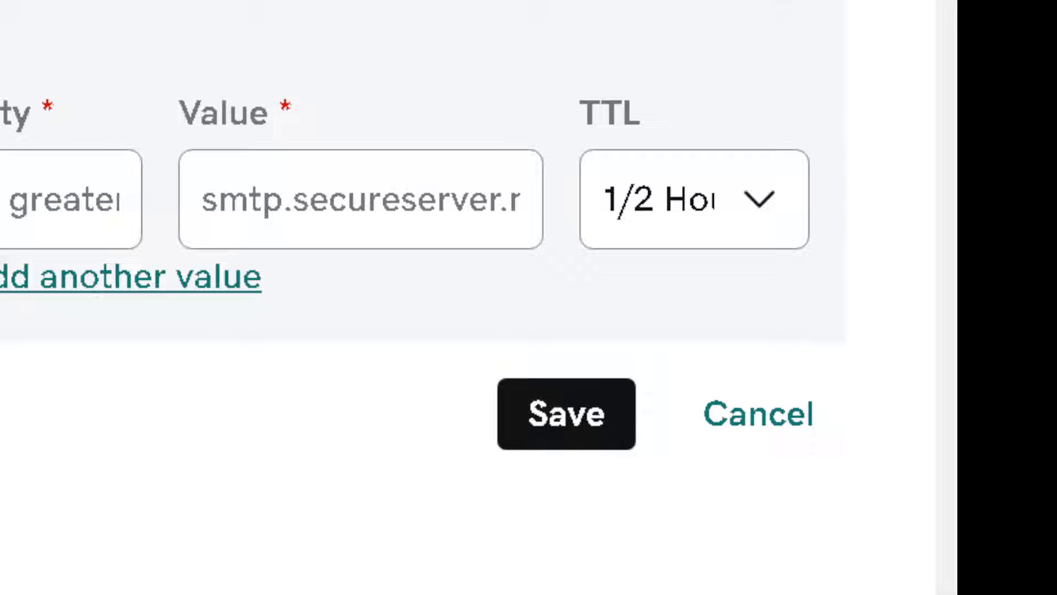
{"action": "mouse_move", "coordinate": [565, 419]}
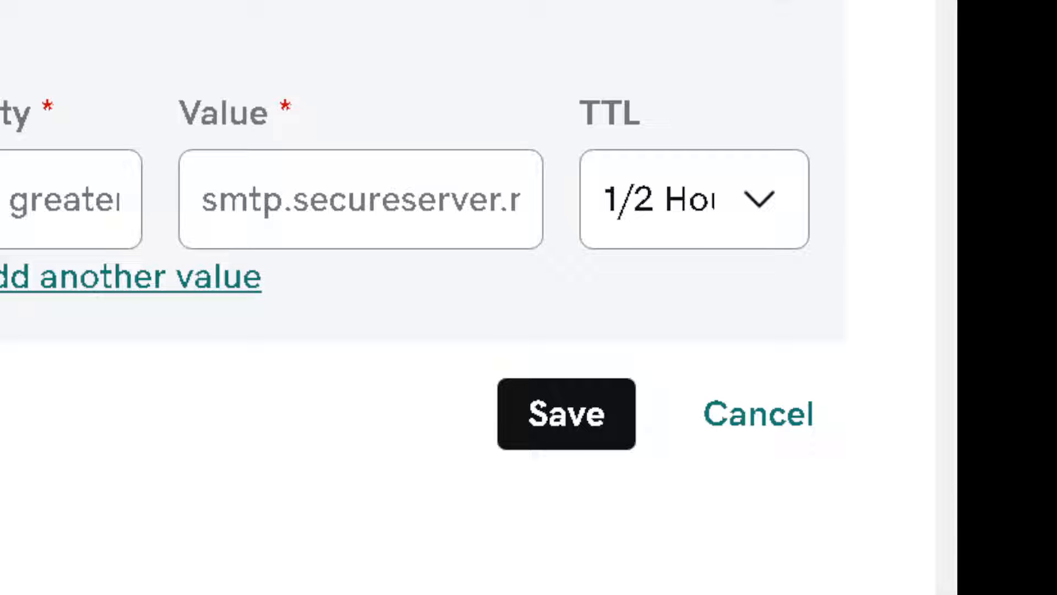
{"action": "left_click", "coordinate": [566, 412]}
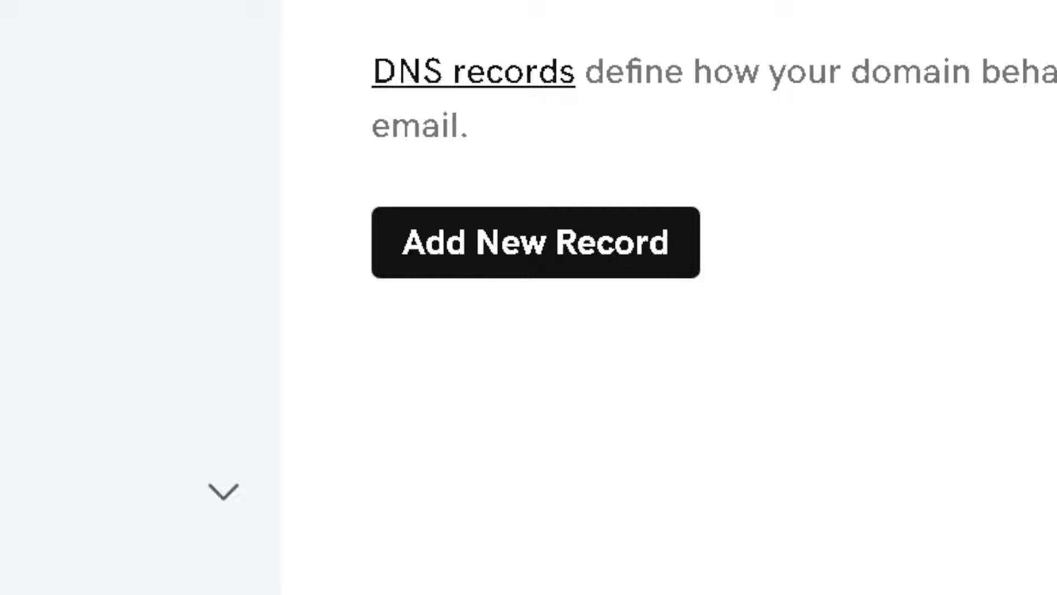
{"action": "mouse_move", "coordinate": [489, 238]}
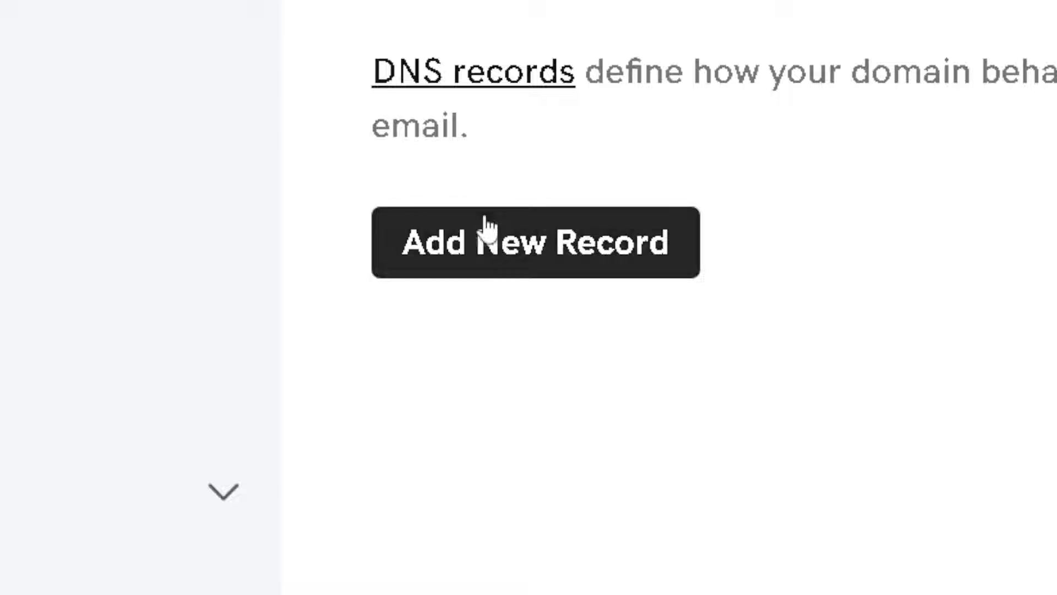
- Start a second new DNS record and list its available record types
{"action": "left_click", "coordinate": [534, 242]}
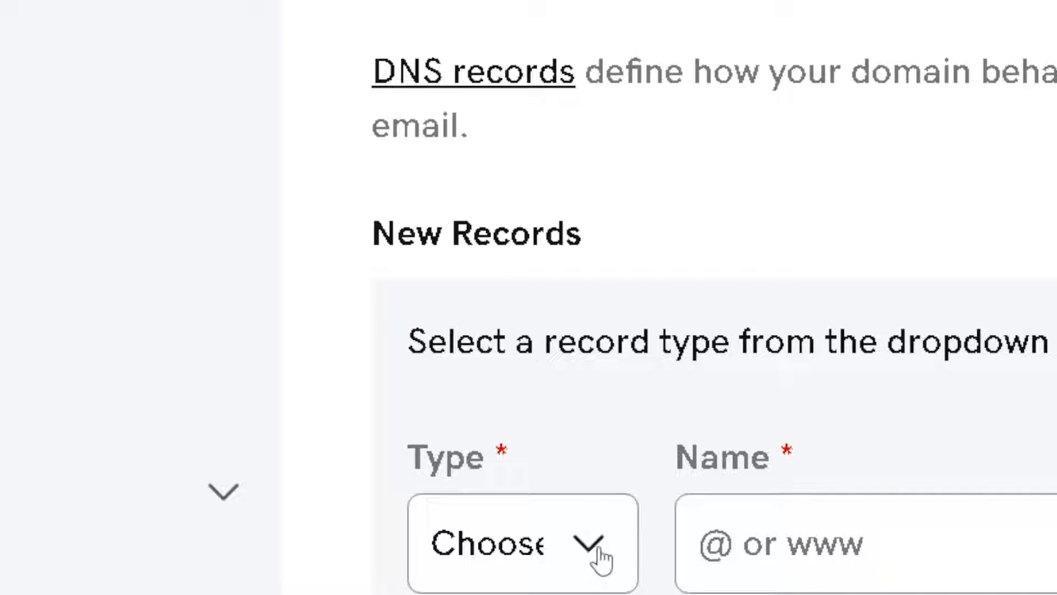
{"action": "left_click", "coordinate": [524, 548]}
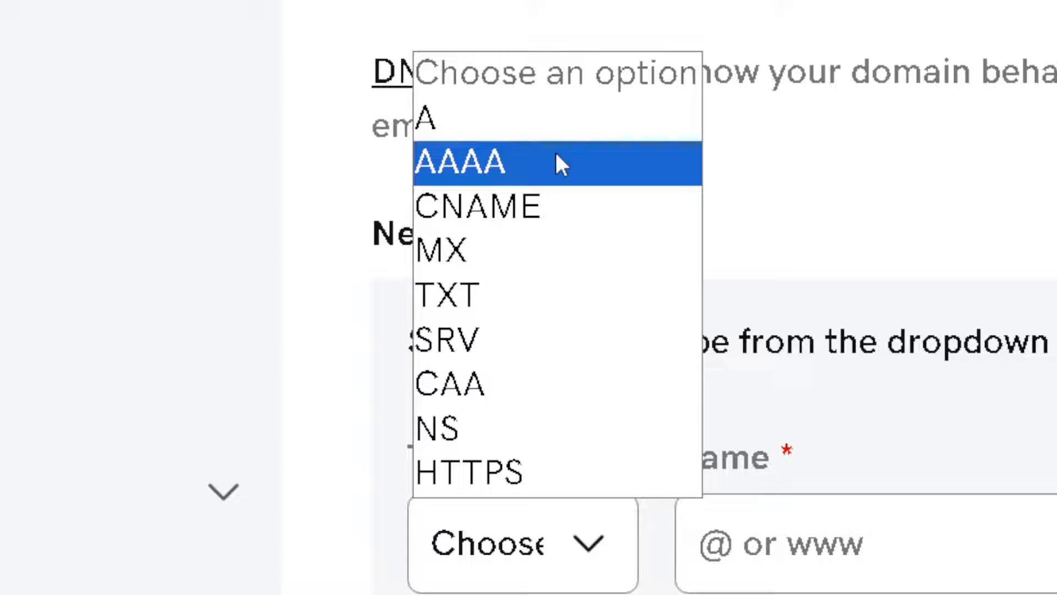
{"action": "mouse_move", "coordinate": [657, 212]}
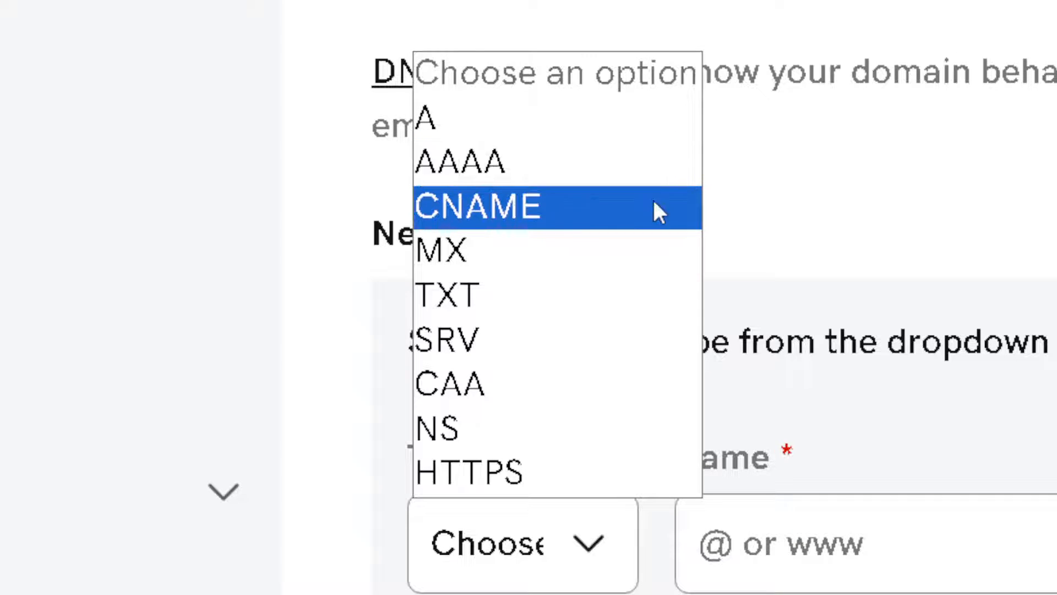